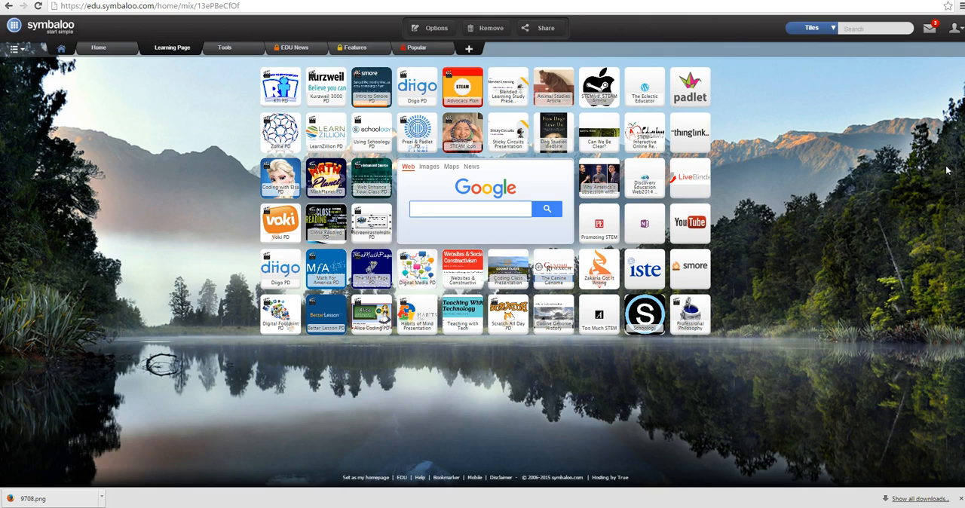
{"action": "left_click", "coordinate": [471, 208]}
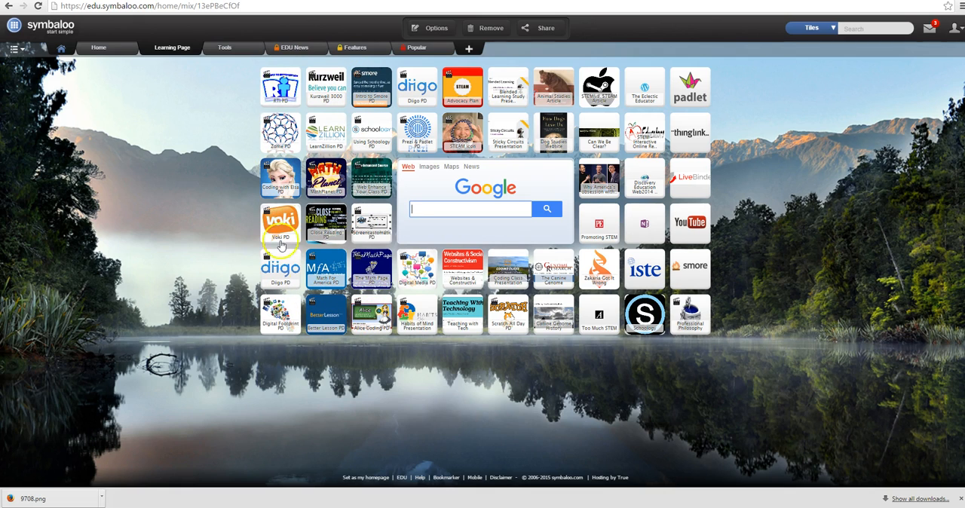
{"action": "mouse_move", "coordinate": [253, 87]}
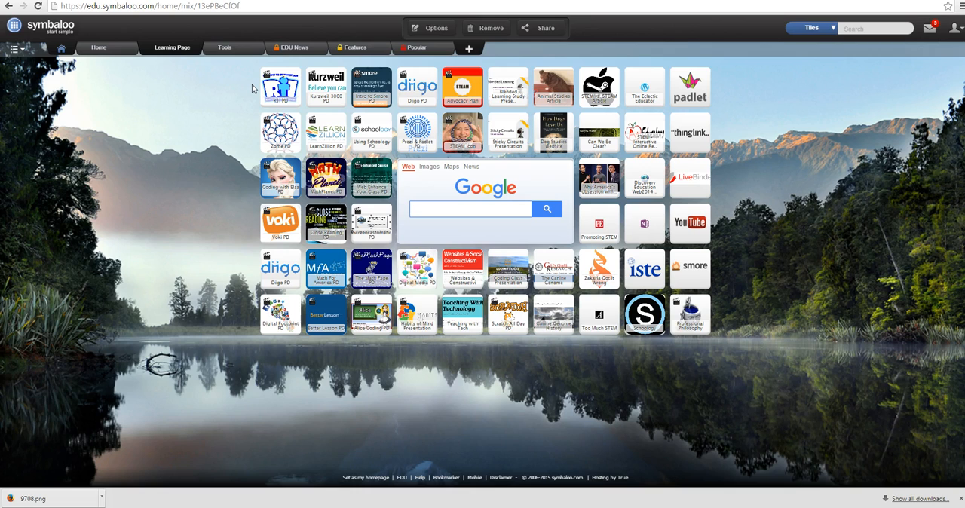
{"action": "left_click", "coordinate": [471, 208]}
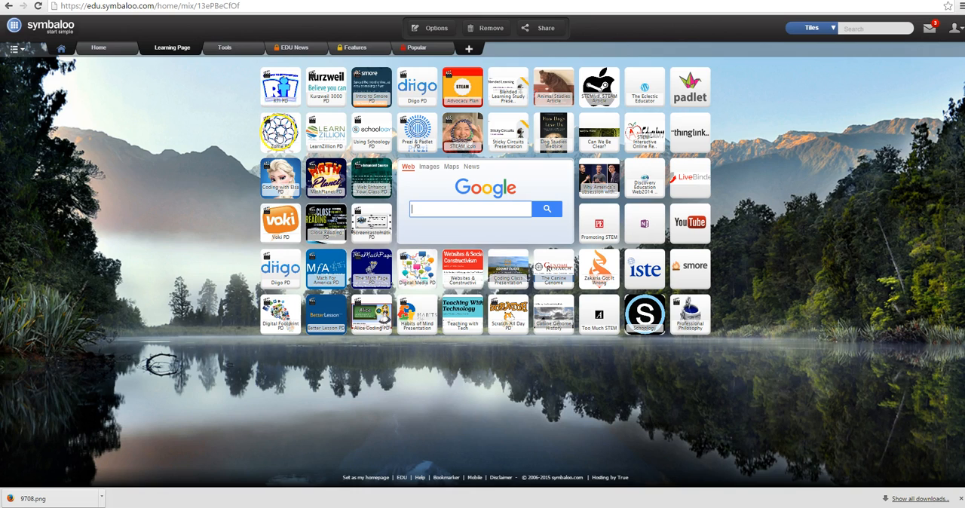
{"action": "mouse_move", "coordinate": [277, 133]}
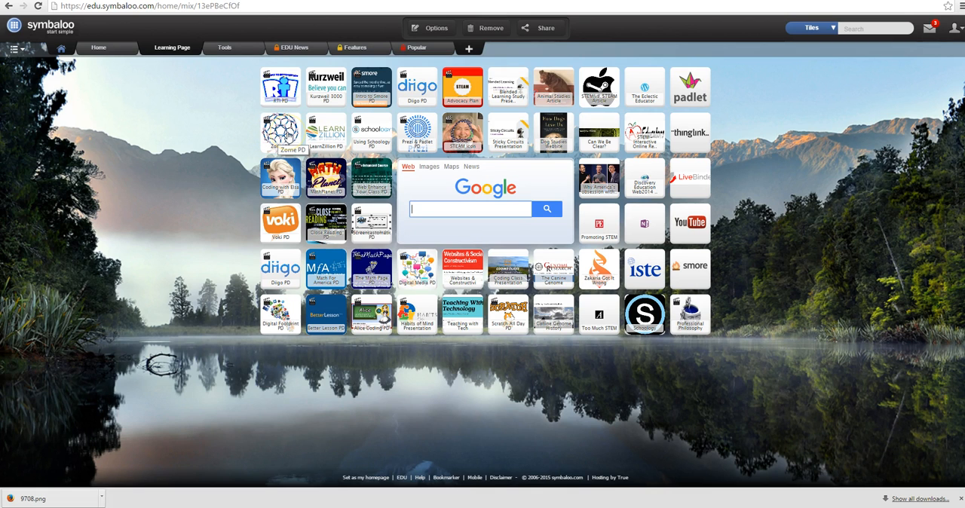
{"action": "left_click", "coordinate": [281, 131]}
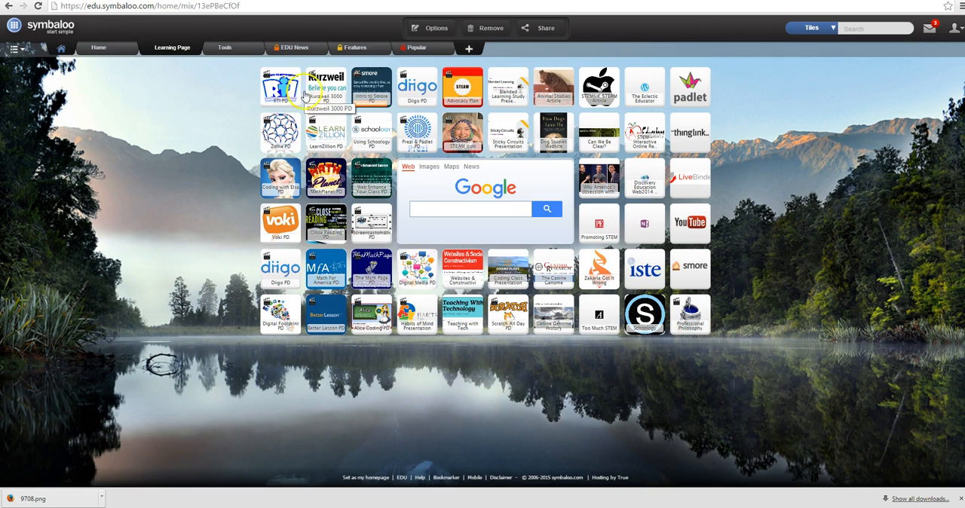
{"action": "mouse_move", "coordinate": [434, 98]}
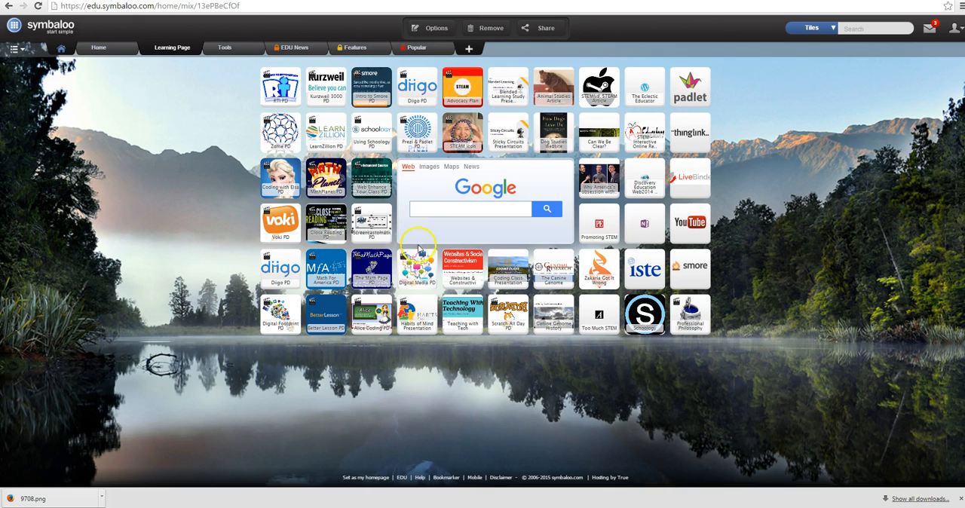
{"action": "mouse_move", "coordinate": [451, 271]}
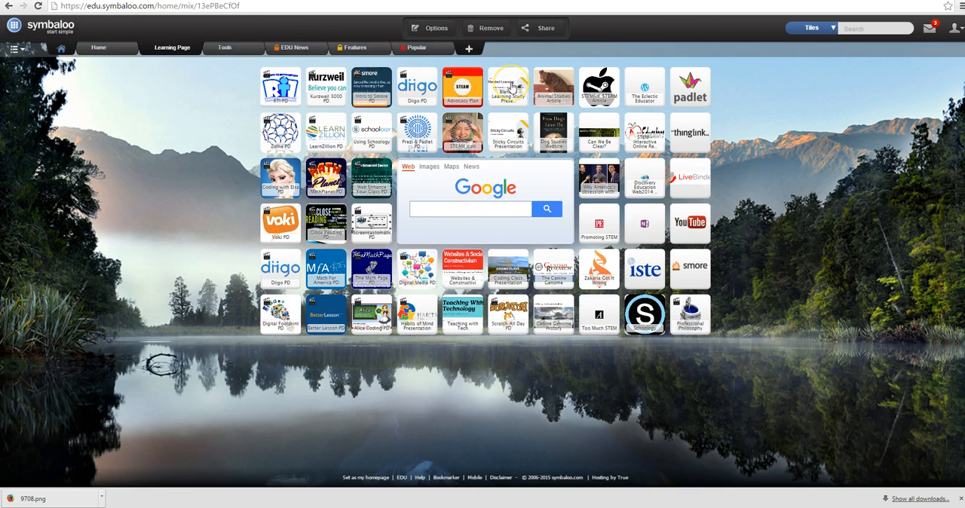
{"action": "mouse_move", "coordinate": [513, 84]}
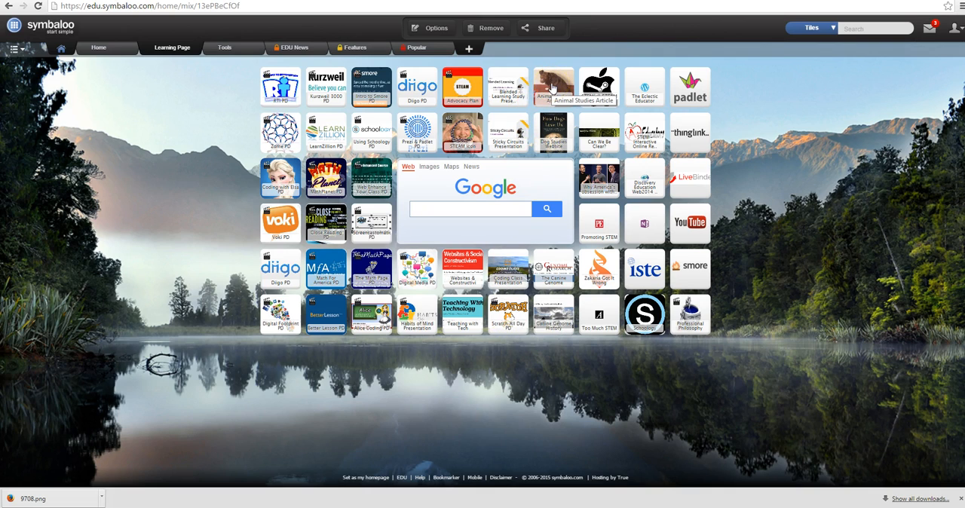
{"action": "mouse_move", "coordinate": [526, 84]}
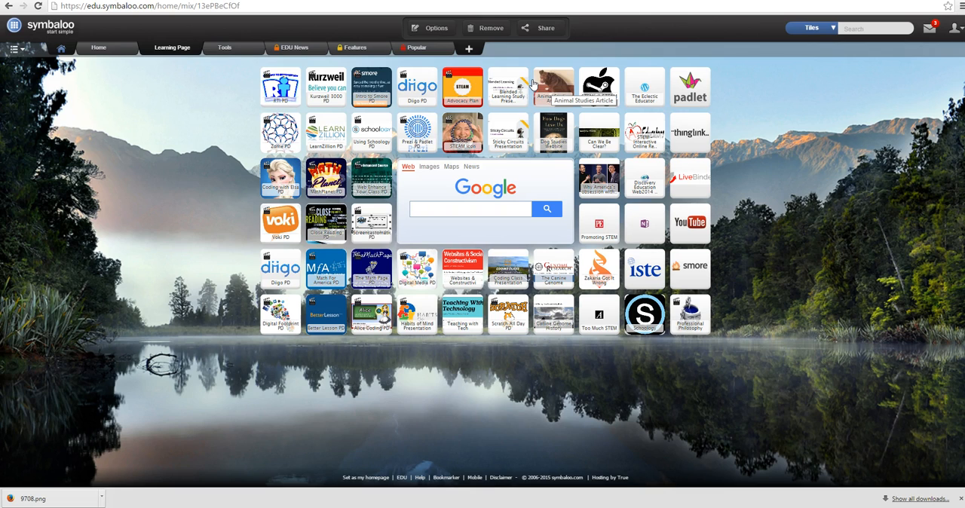
{"action": "mouse_move", "coordinate": [551, 125]}
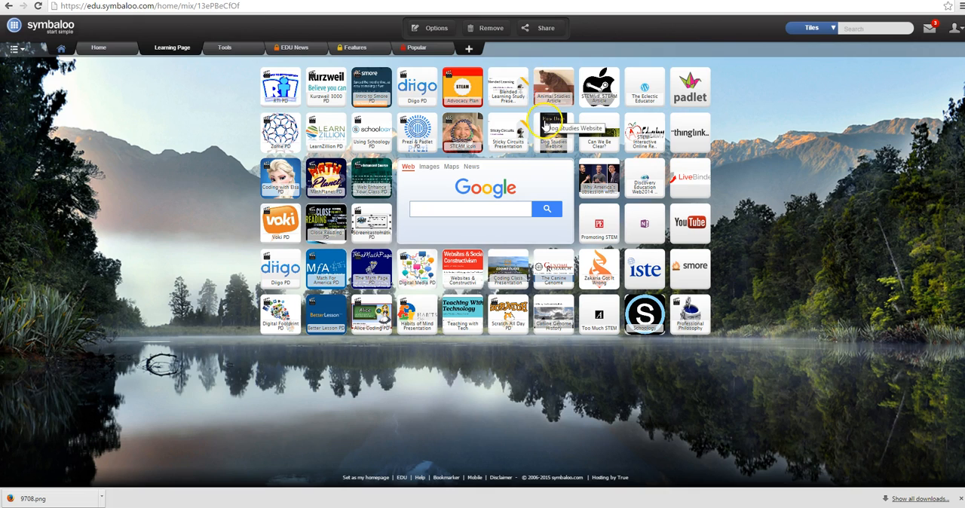
{"action": "mouse_move", "coordinate": [548, 84]}
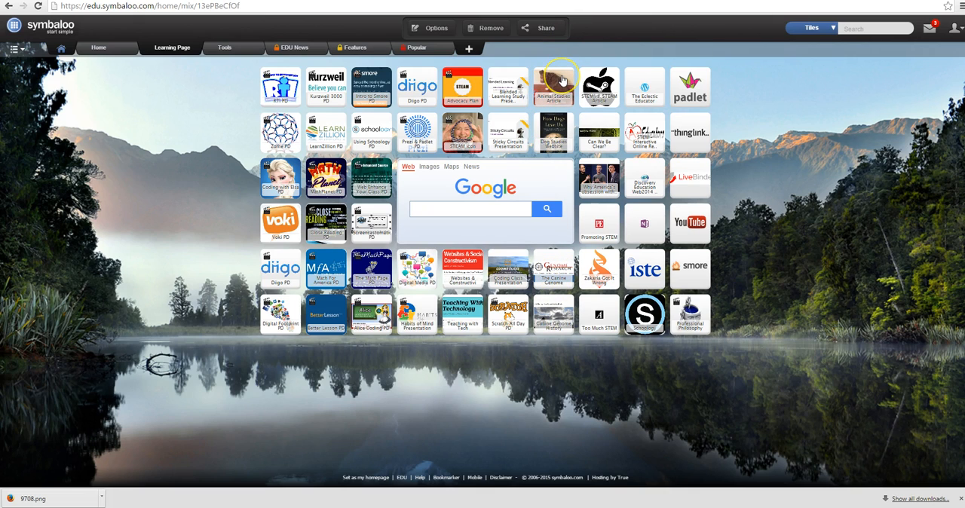
{"action": "mouse_move", "coordinate": [564, 79]}
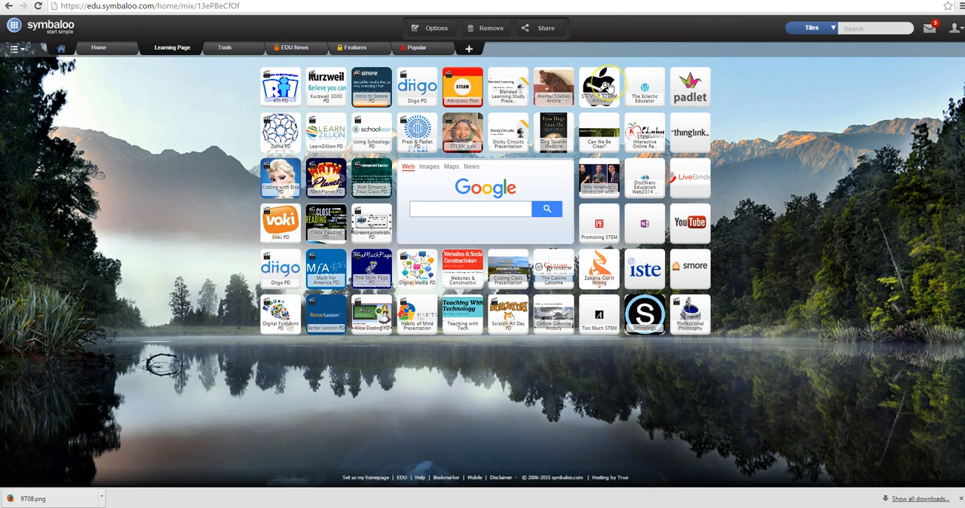
{"action": "mouse_move", "coordinate": [606, 209]}
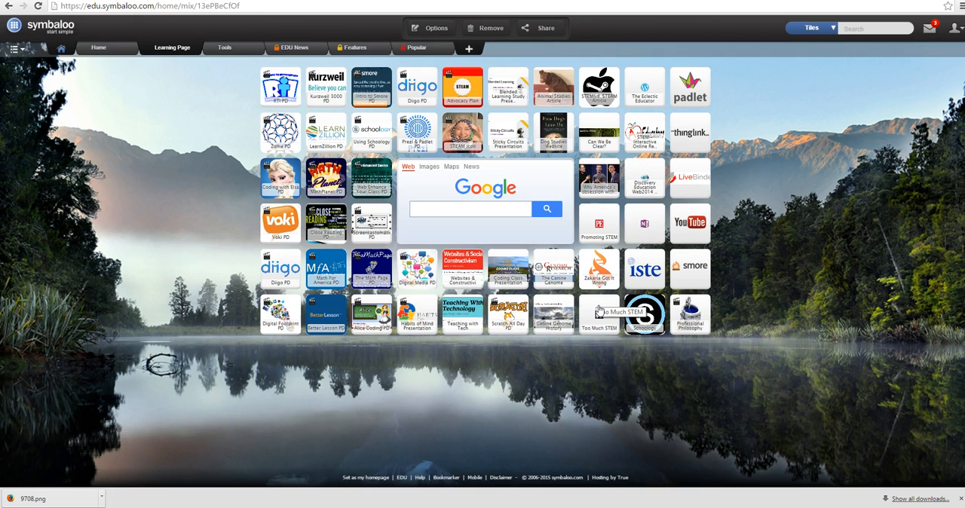
{"action": "mouse_move", "coordinate": [599, 86]}
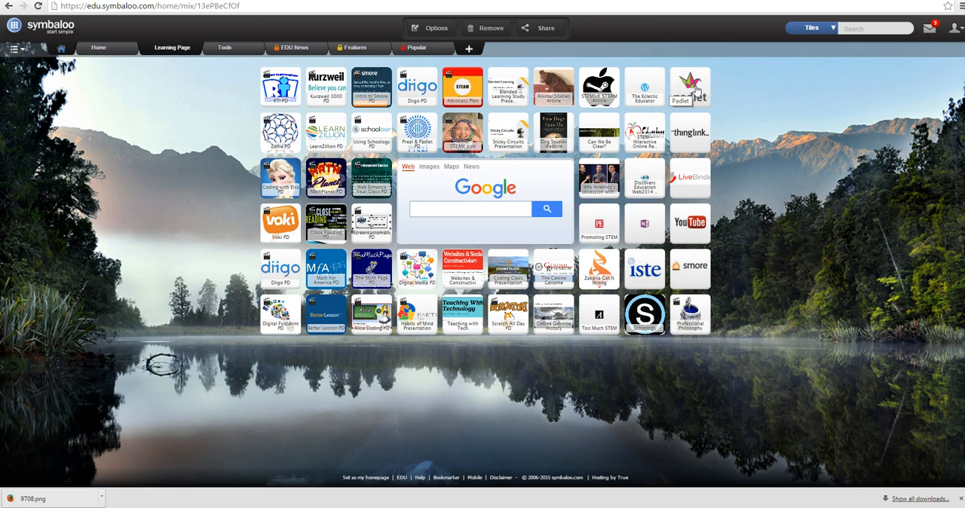
{"action": "mouse_move", "coordinate": [645, 97]}
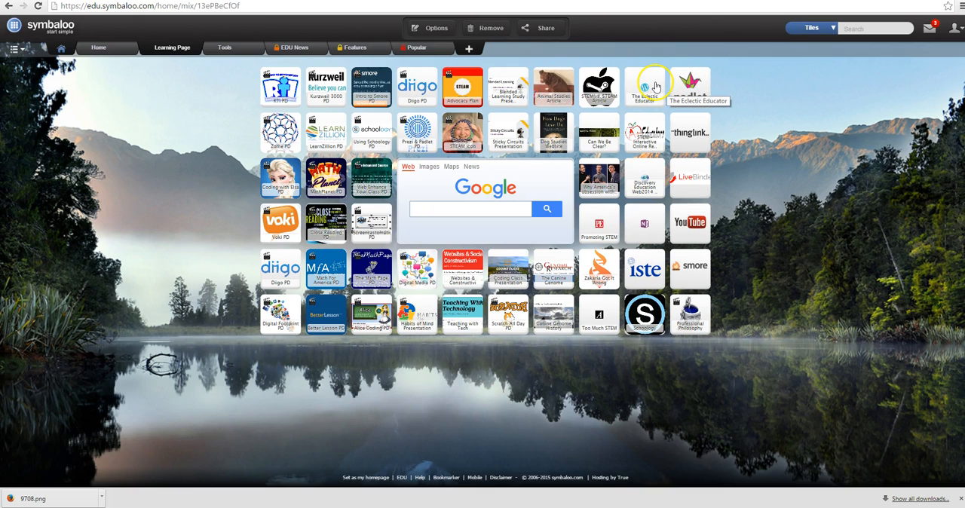
{"action": "mouse_move", "coordinate": [675, 169]}
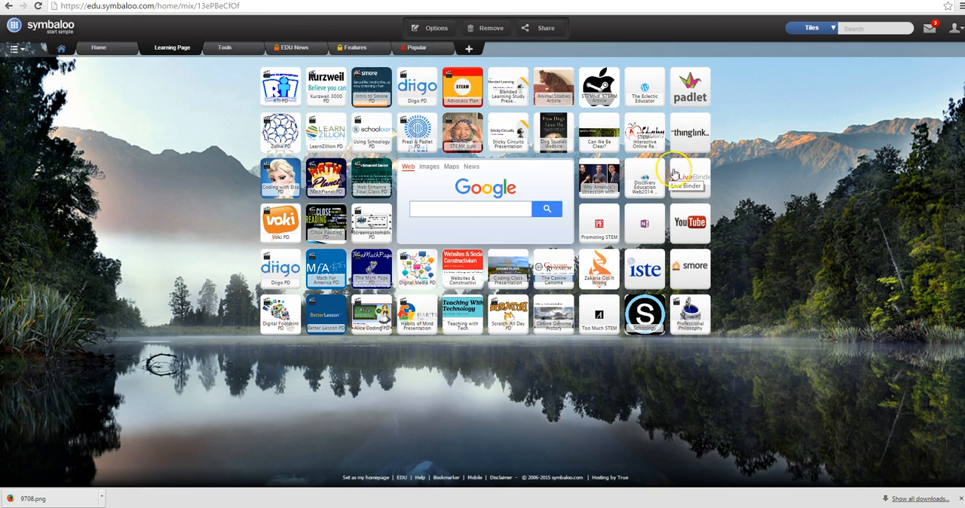
{"action": "mouse_move", "coordinate": [675, 173]}
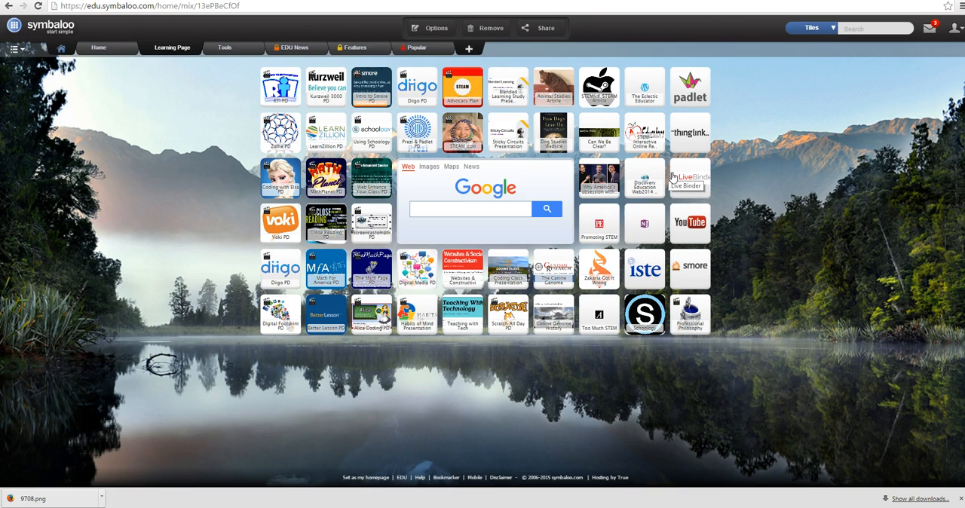
{"action": "mouse_move", "coordinate": [694, 181]}
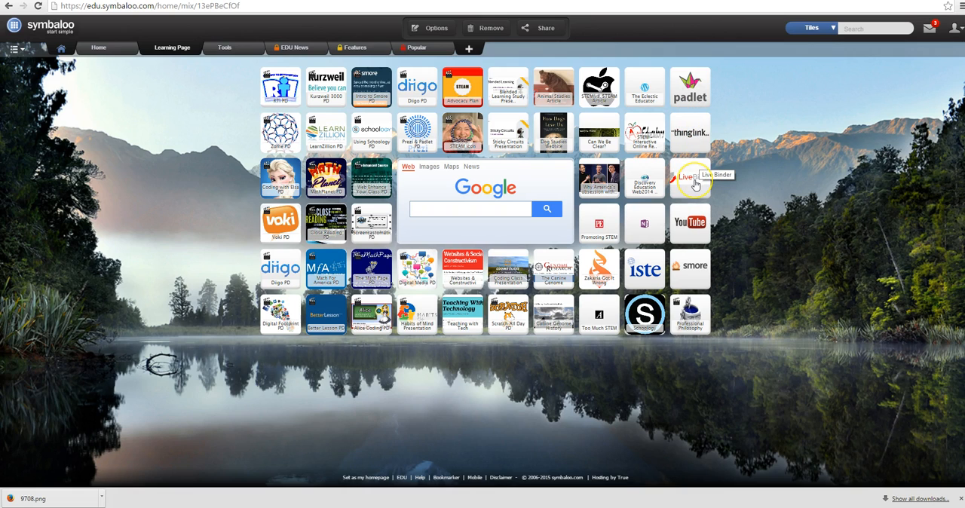
{"action": "mouse_move", "coordinate": [268, 159]}
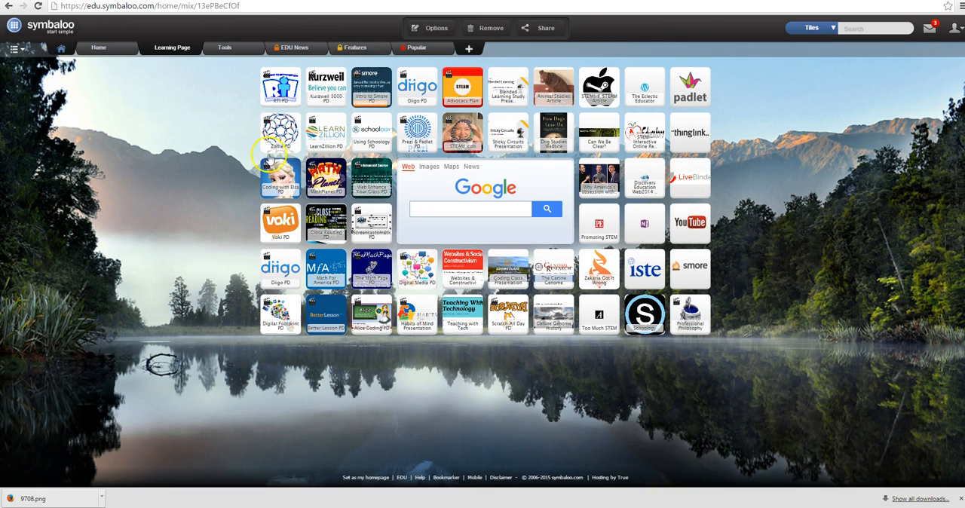